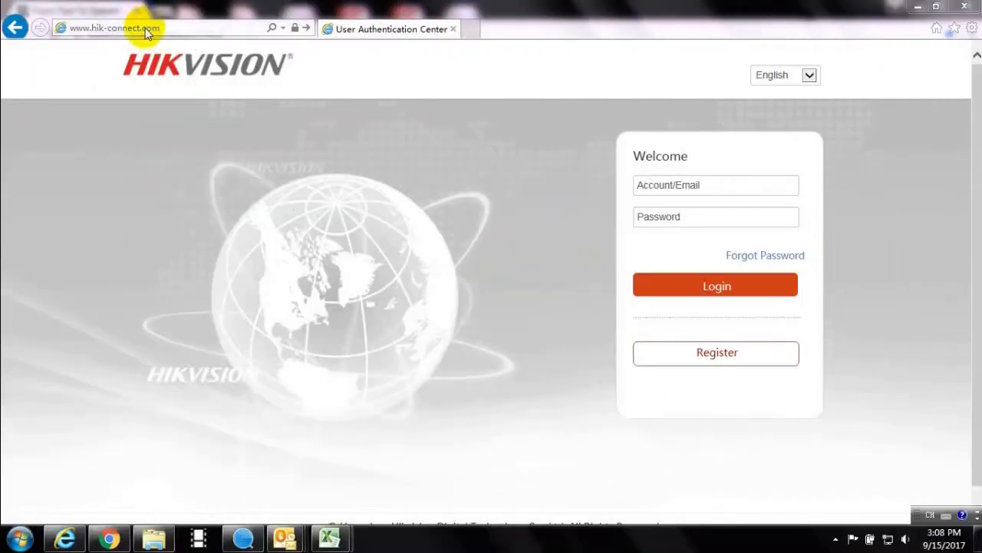
mouse_move(468, 187)
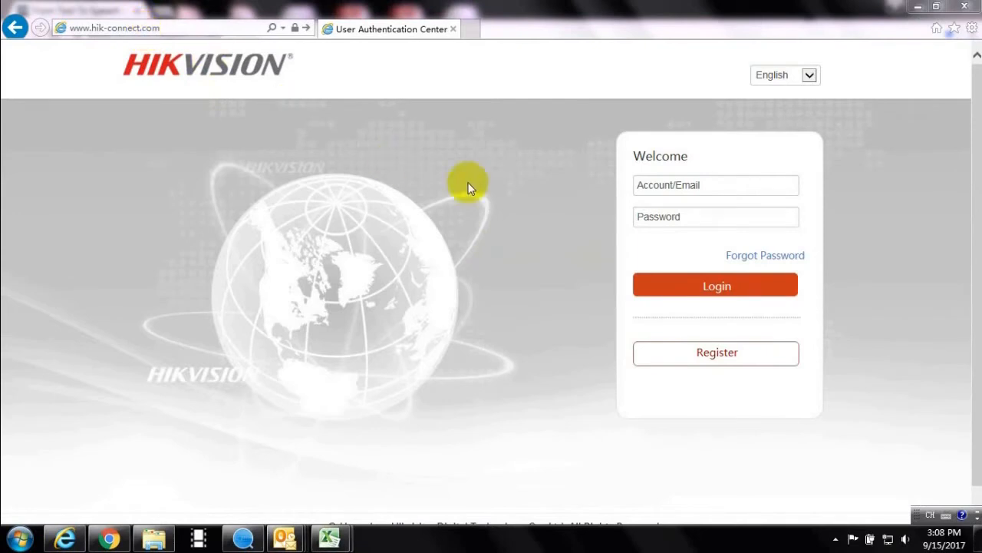
left_click(716, 185)
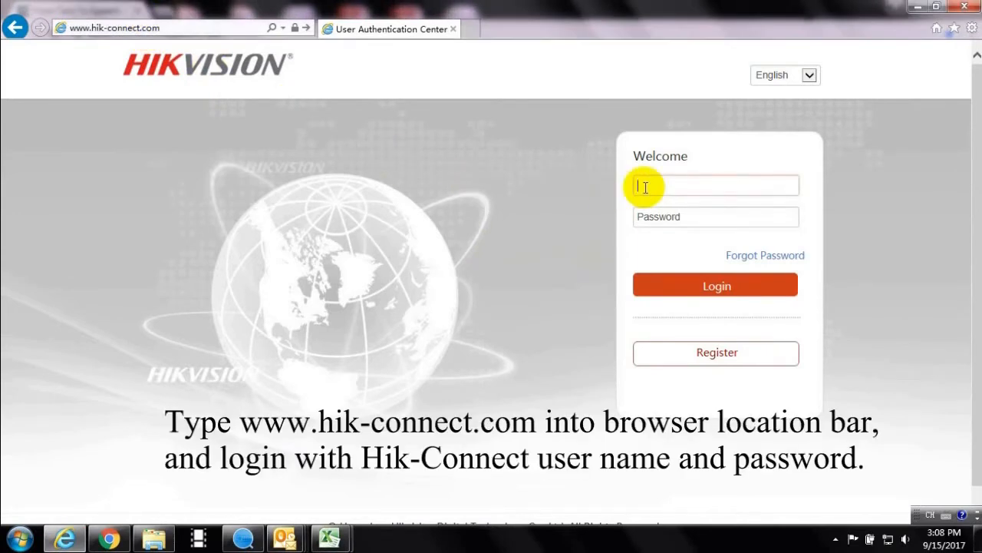
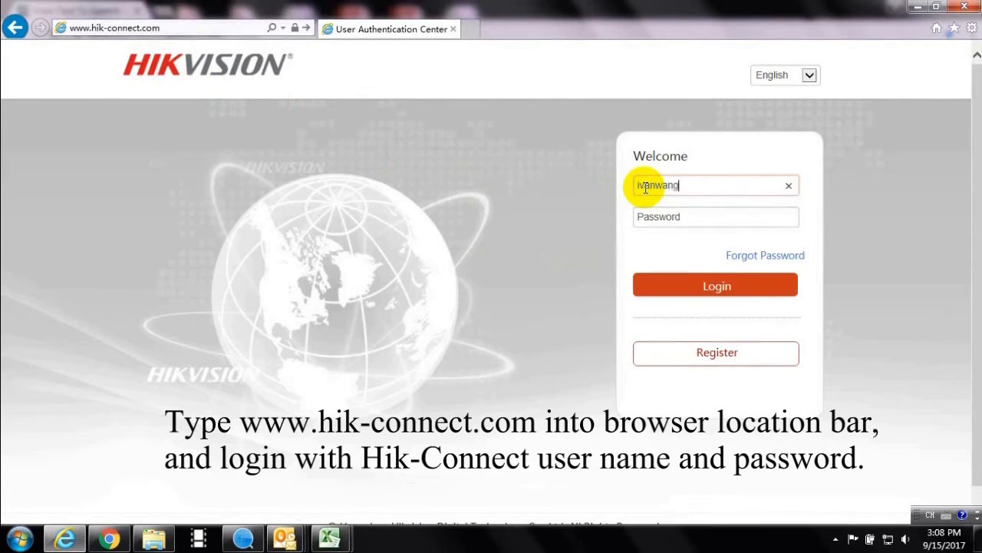
left_click(715, 217)
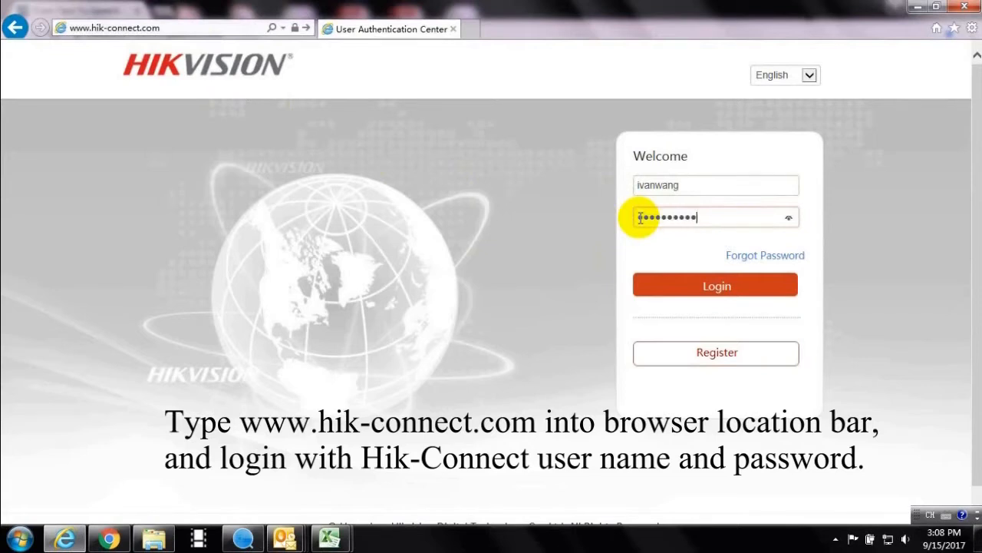
left_click(716, 284)
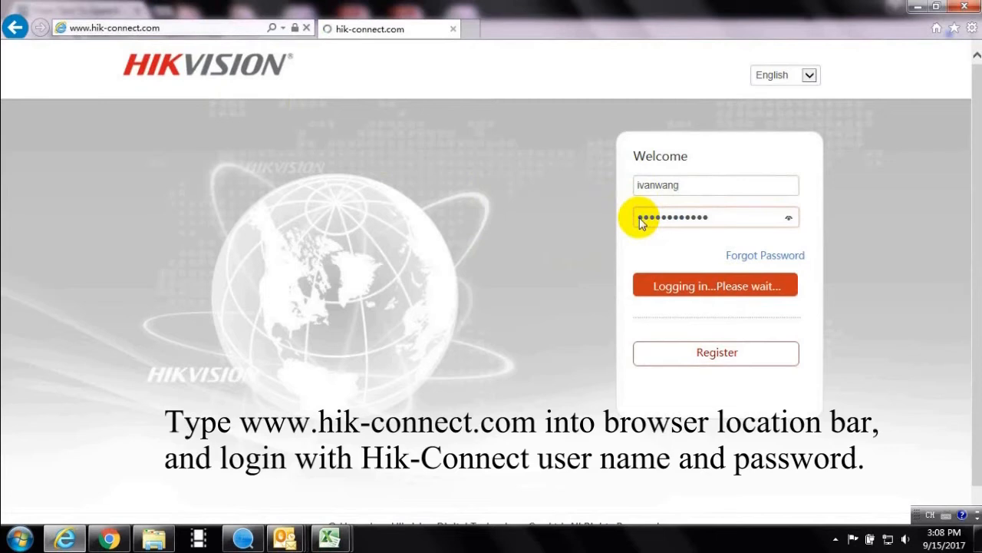
left_click(716, 284)
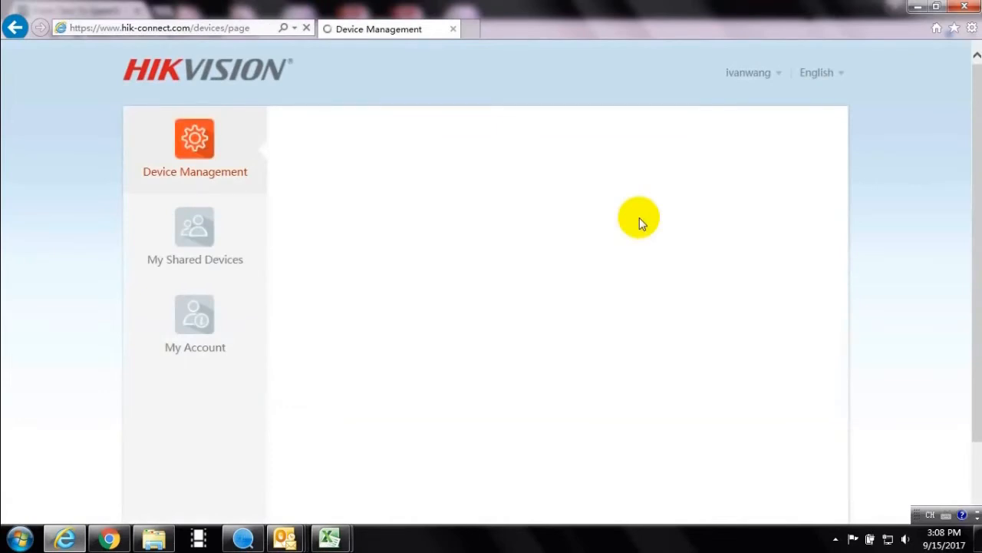
Go to My Shared Devices and start a new Share Device.
left_click(195, 238)
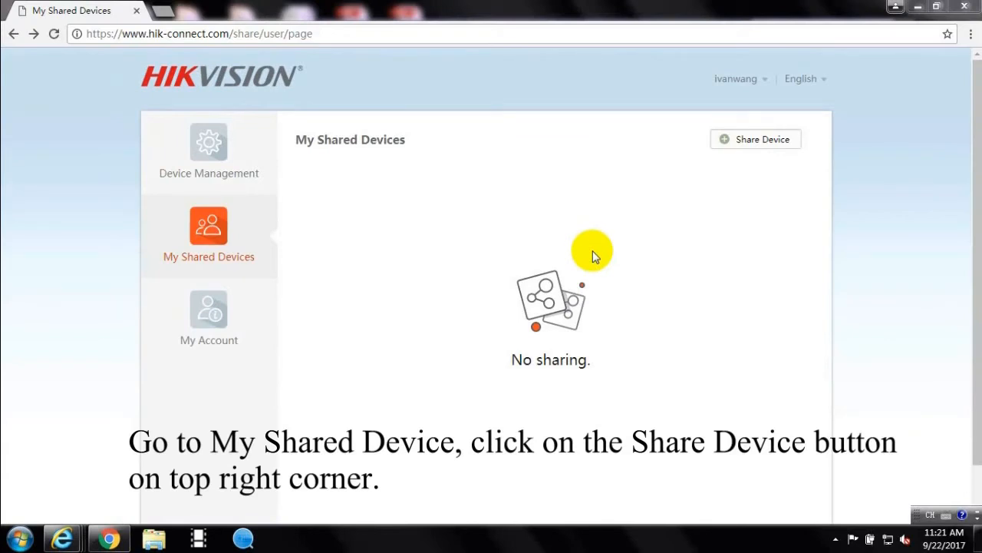
mouse_move(669, 198)
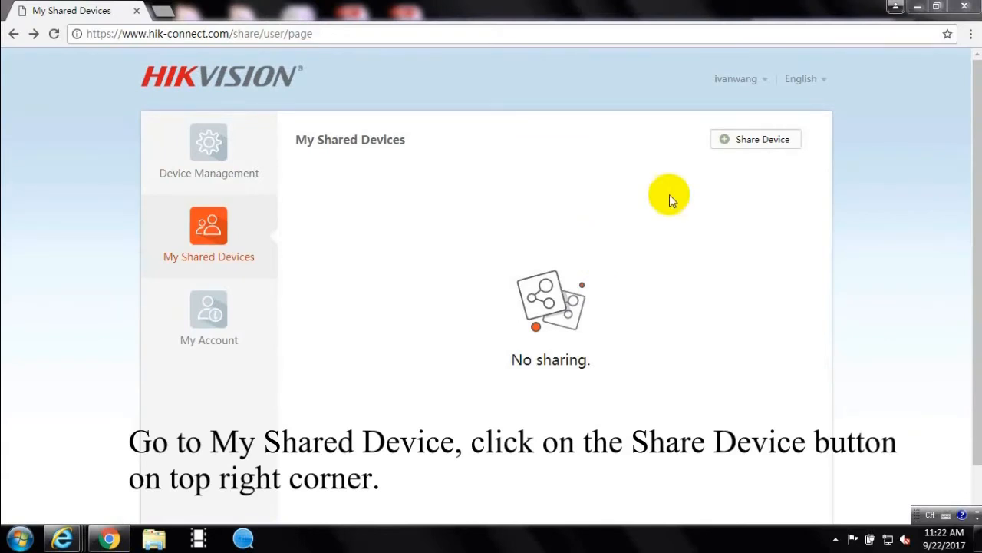
left_click(755, 138)
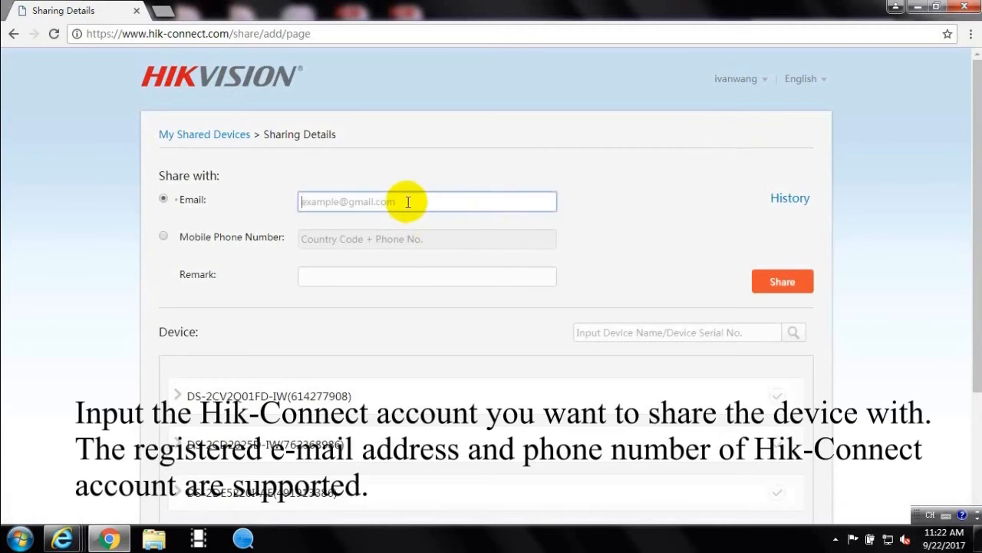
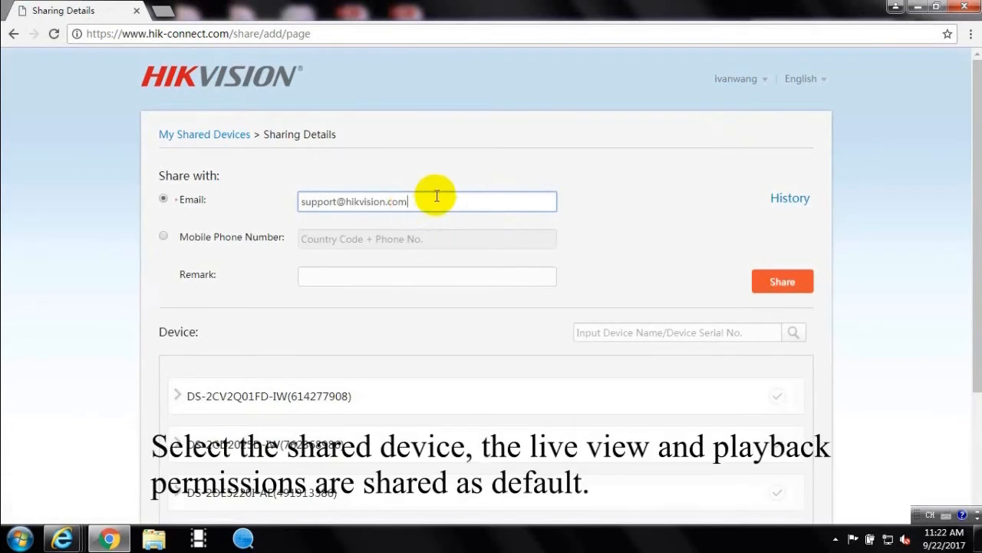
Enter the recipient e-mail beginning 'suppkvision' as the share target.
scroll("down", 3)
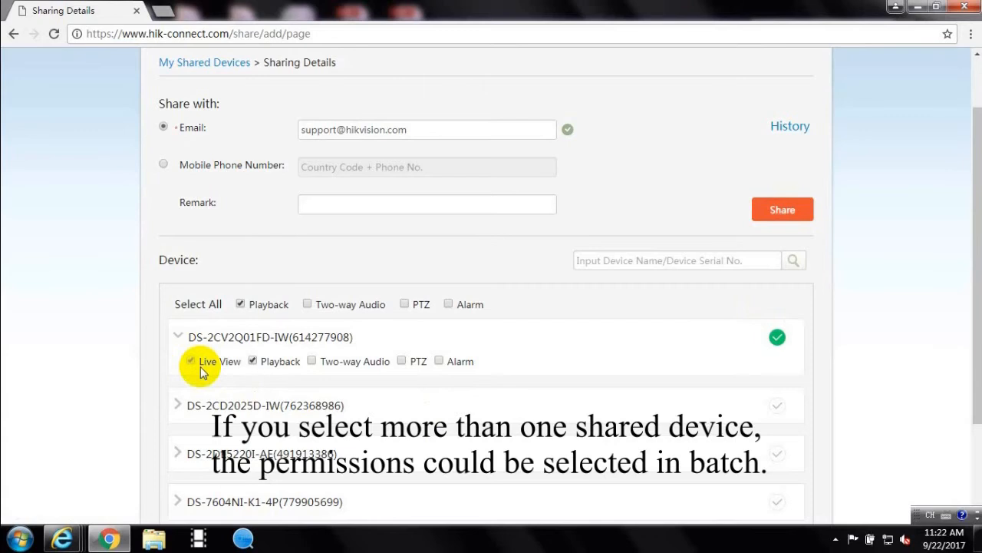
Select cameras DS-2CV2Q01FD-IW and DS-2CD2025D-IW with Alarm permission and submit the share.
left_click(777, 405)
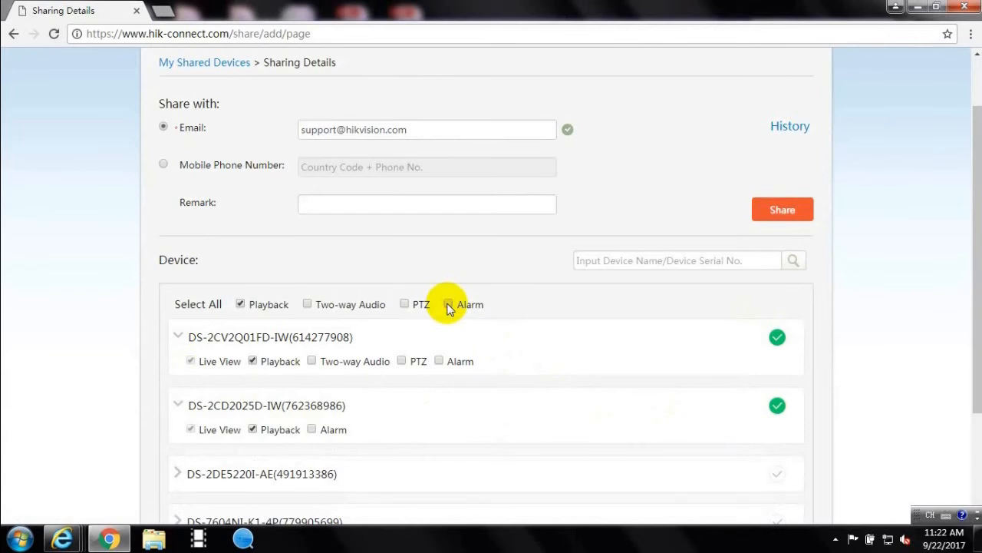
left_click(312, 430)
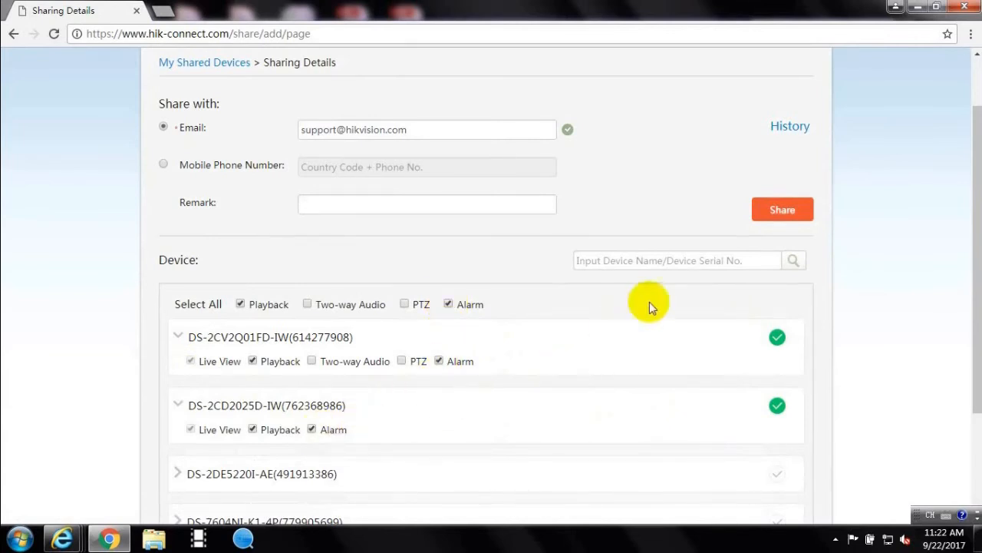
left_click(783, 209)
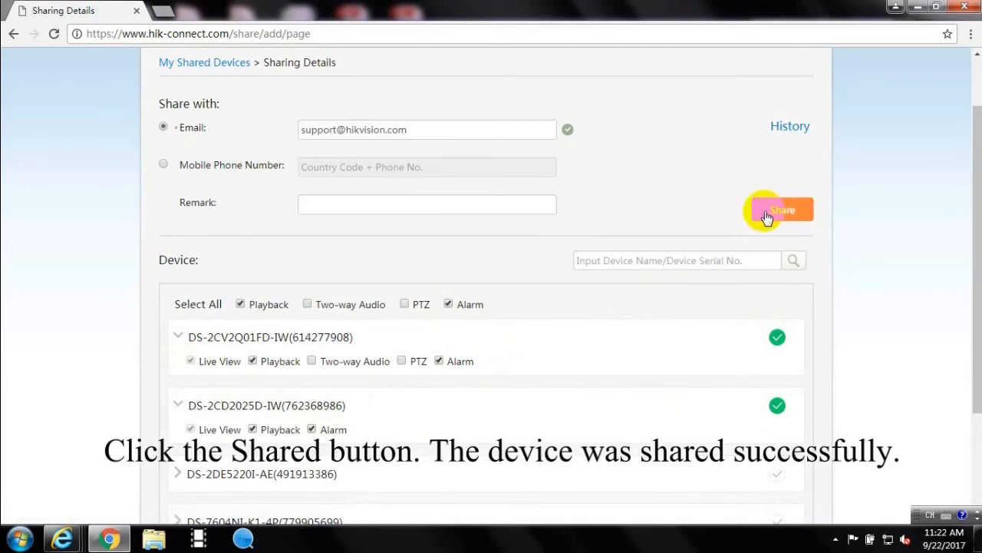
Confirm the share, dismiss 'Operation succeeded', and begin logging in as the recipient.
left_click(780, 209)
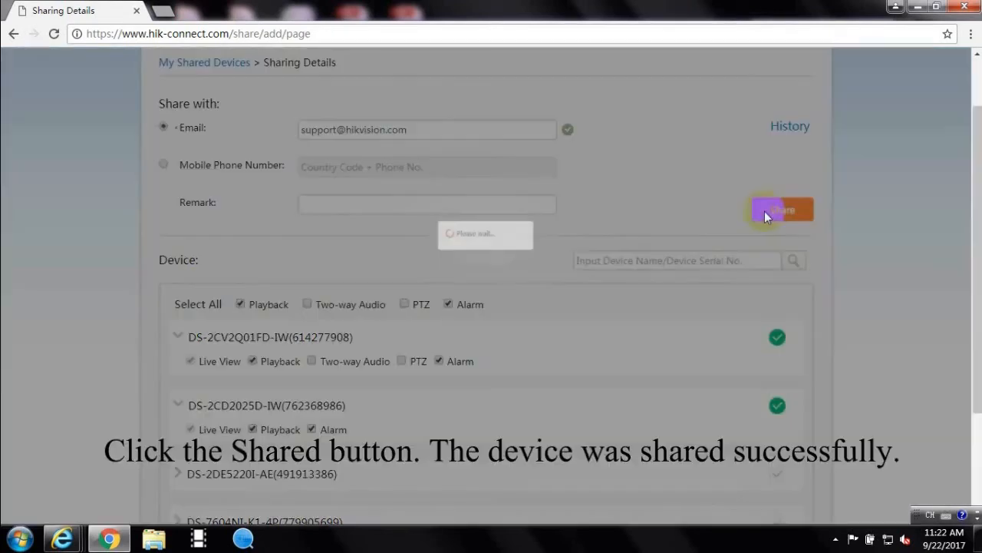
left_click(782, 209)
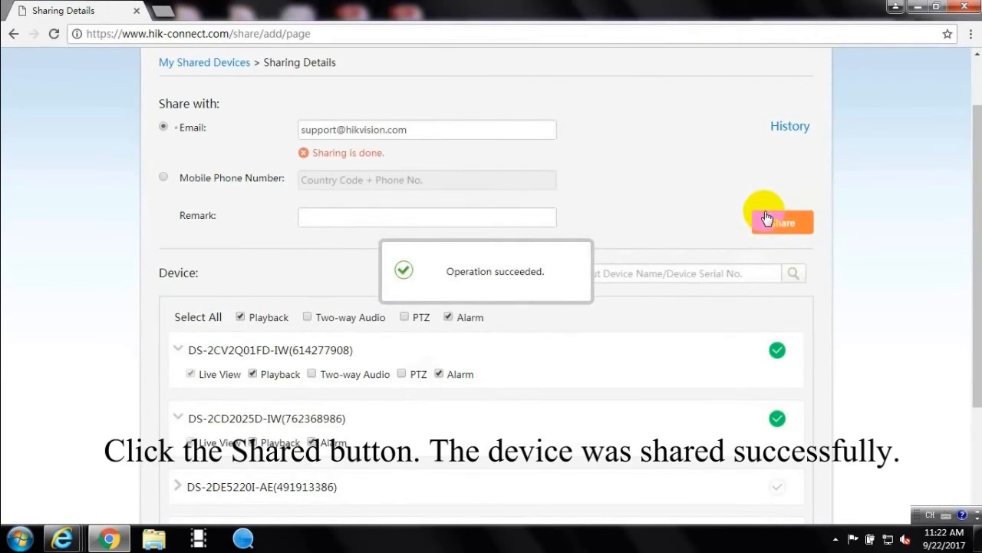
left_click(783, 221)
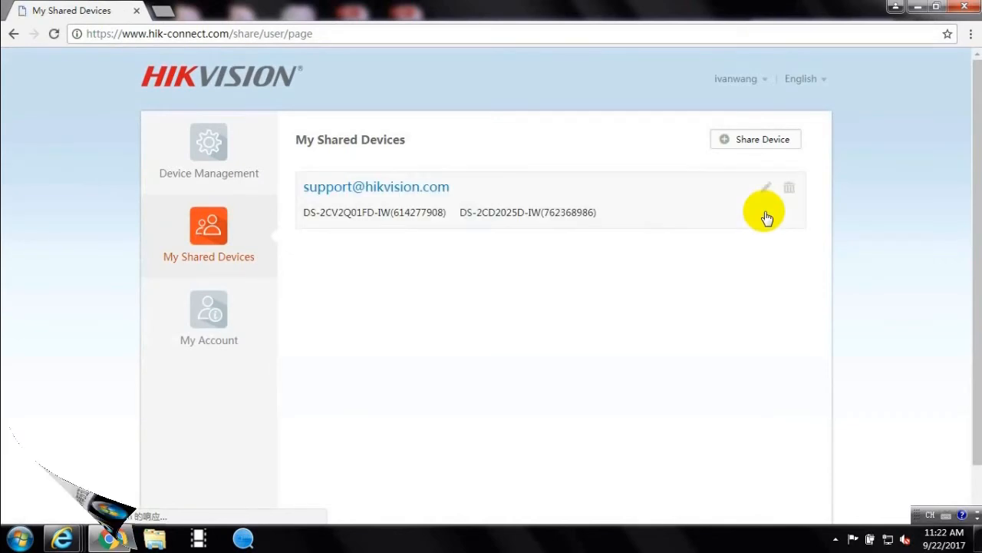
left_click(704, 288)
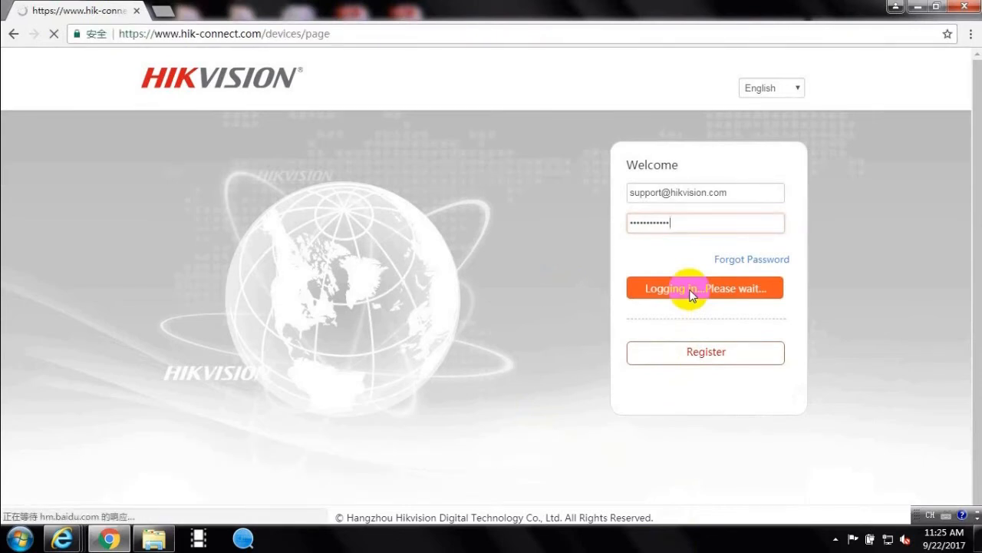
Sign in as the recipient and accept the DS-2CD2025D-IW and DS-2CV2Q01FD-IW shares.
left_click(705, 289)
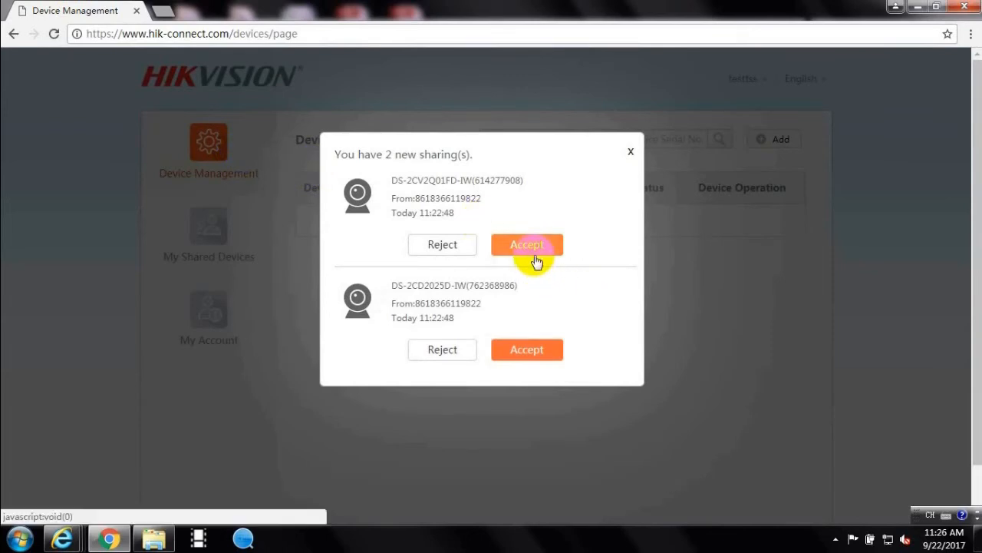
mouse_move(528, 350)
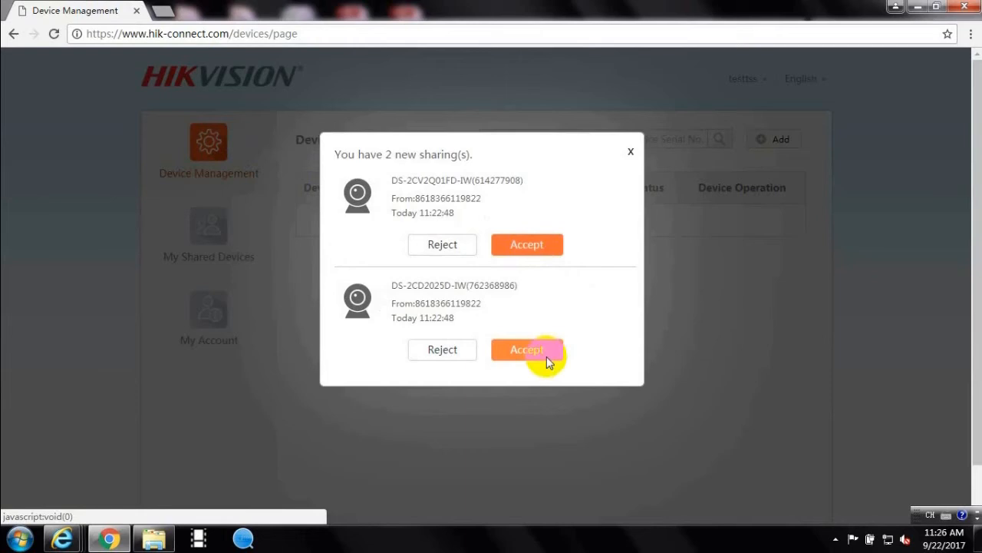
left_click(527, 350)
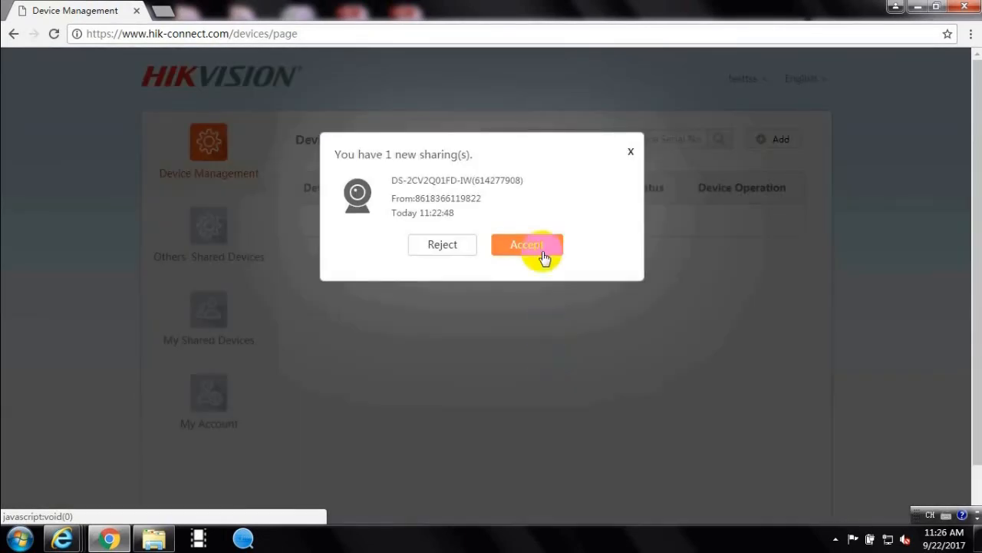
left_click(528, 244)
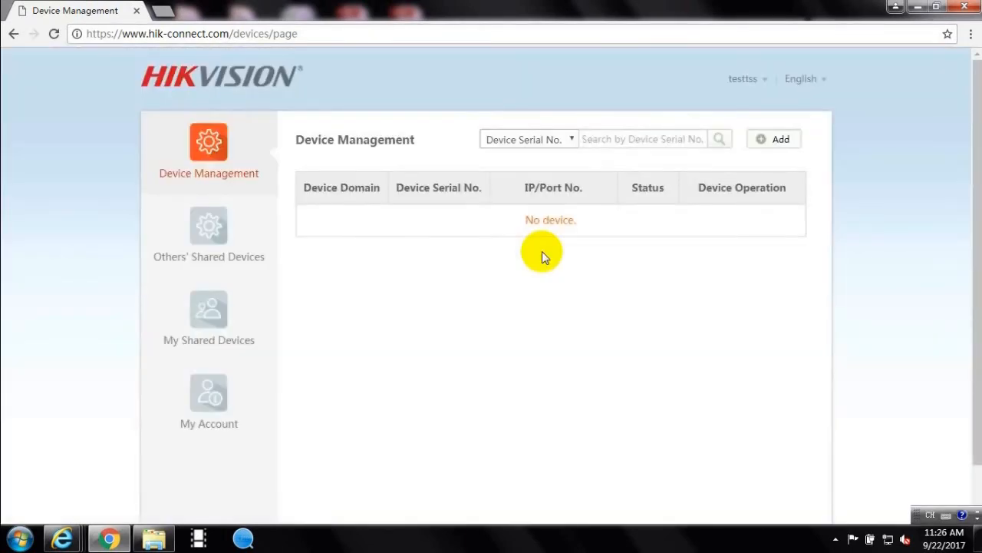
mouse_move(283, 292)
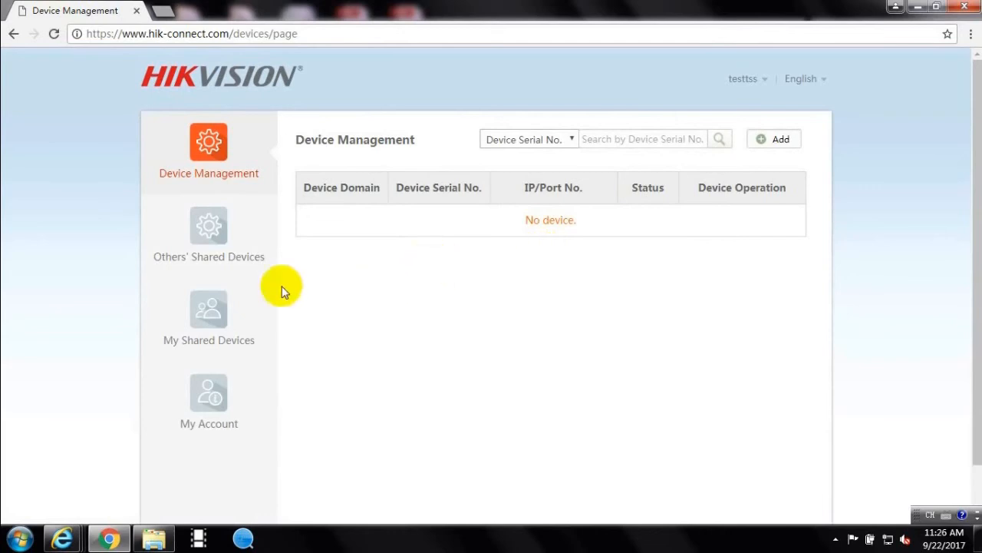
left_click(209, 231)
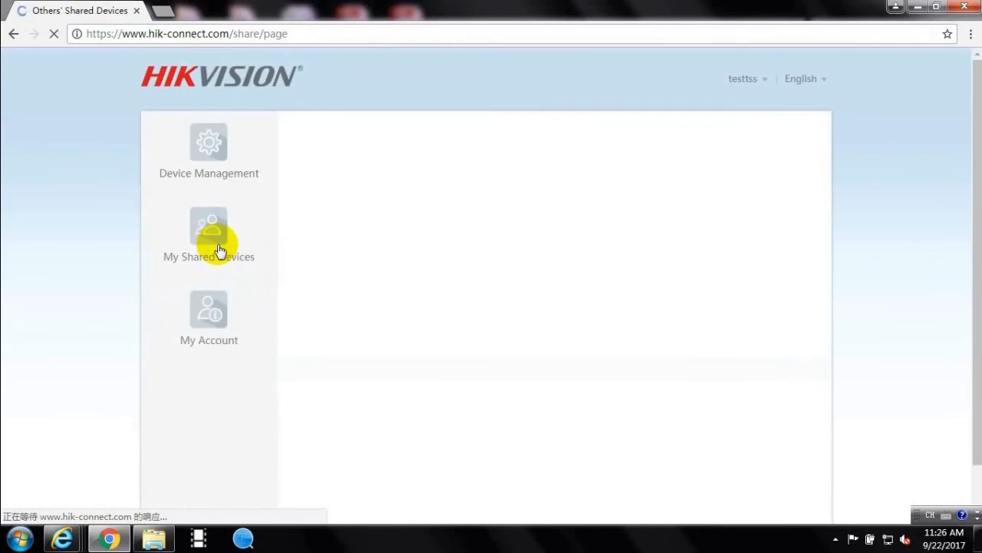
List Others' Shared Devices and reach the second camera's web login with user name 'admin'.
left_click(208, 238)
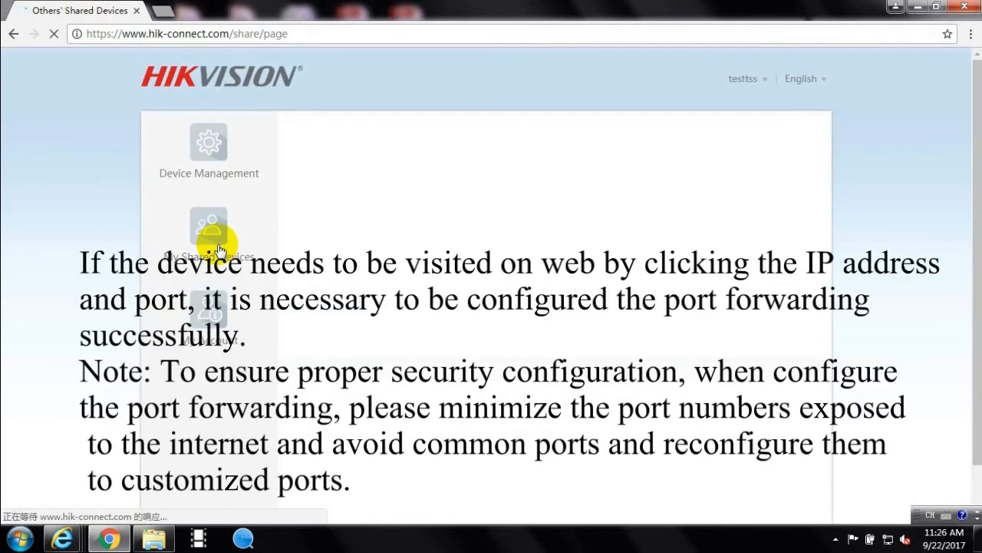
left_click(209, 230)
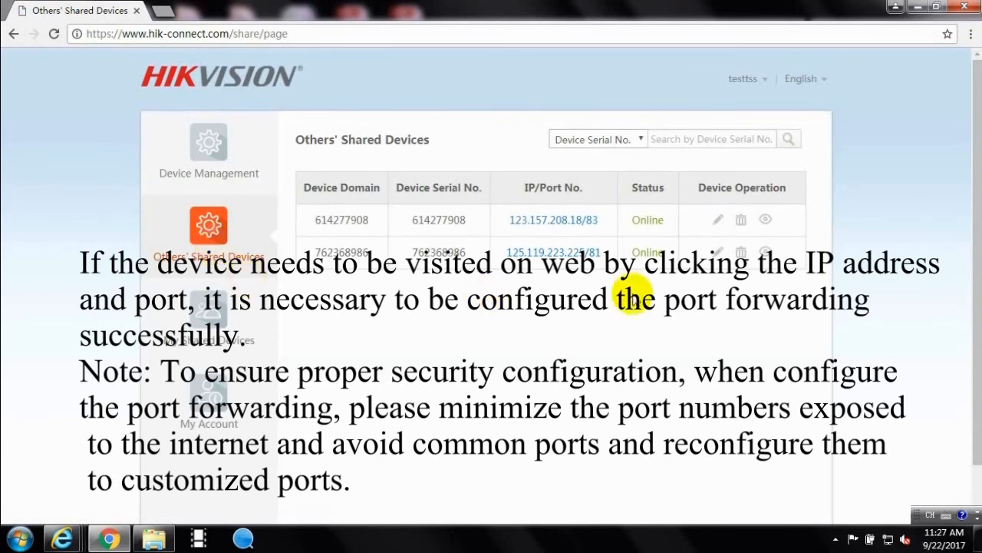
left_click(553, 252)
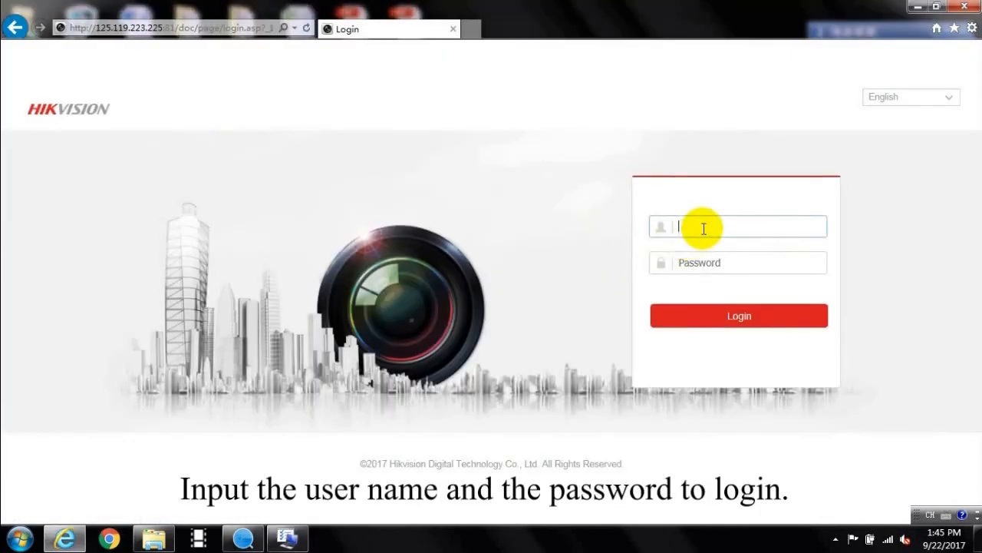
type("admin")
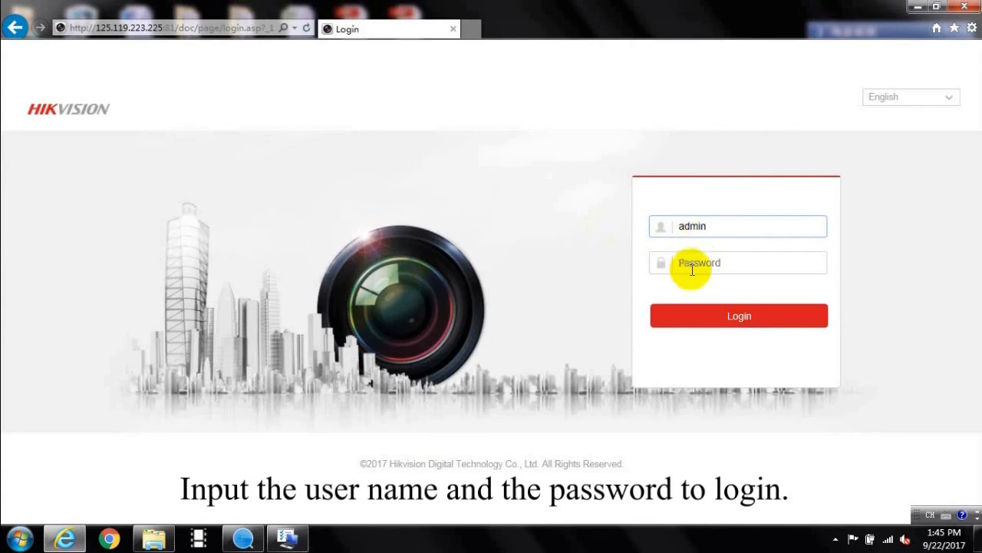